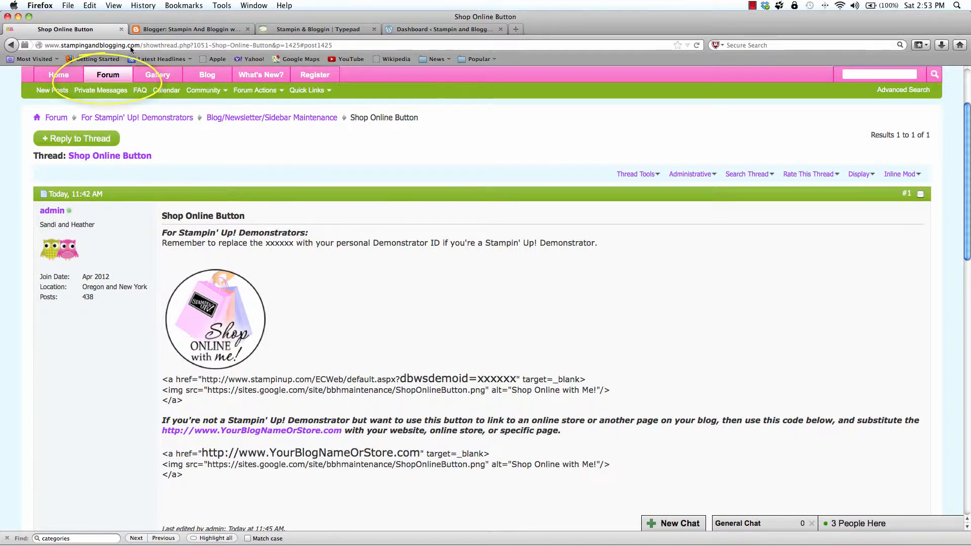
{"action": "mouse_move", "coordinate": [138, 118]}
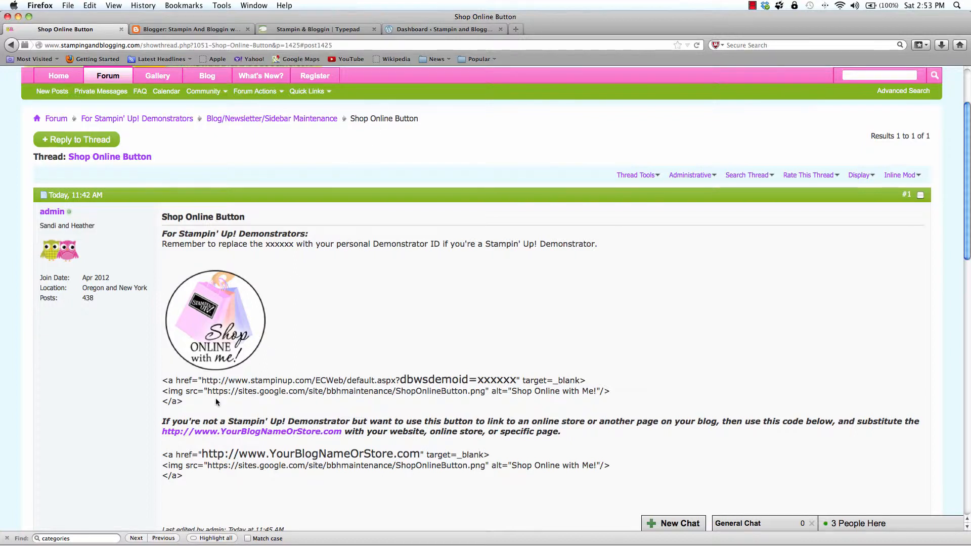
Select the Stampin' Up! demonstrator button code on the Shop Online Button forum thread
{"action": "left_click_drag", "start_coordinate": [162, 377], "coordinate": [610, 401]}
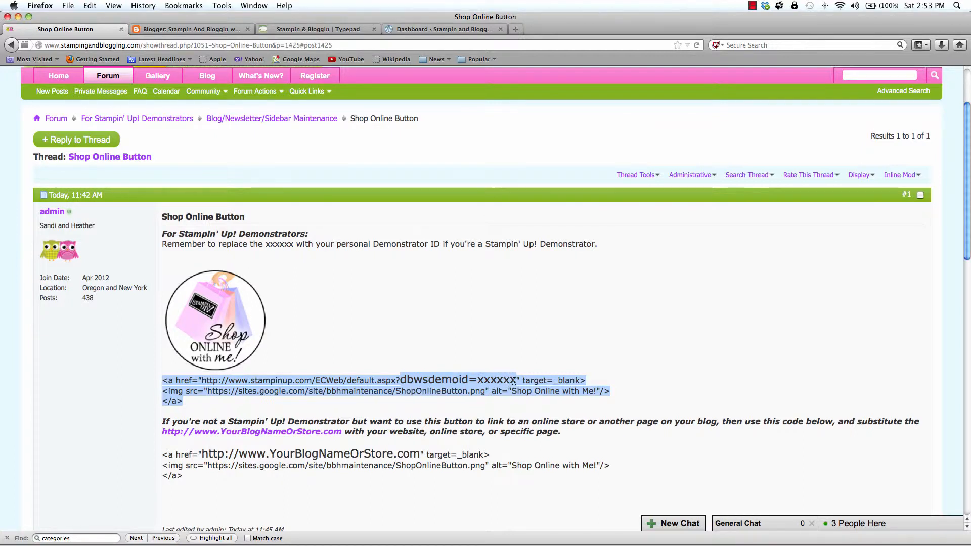
{"action": "left_click", "coordinate": [430, 426]}
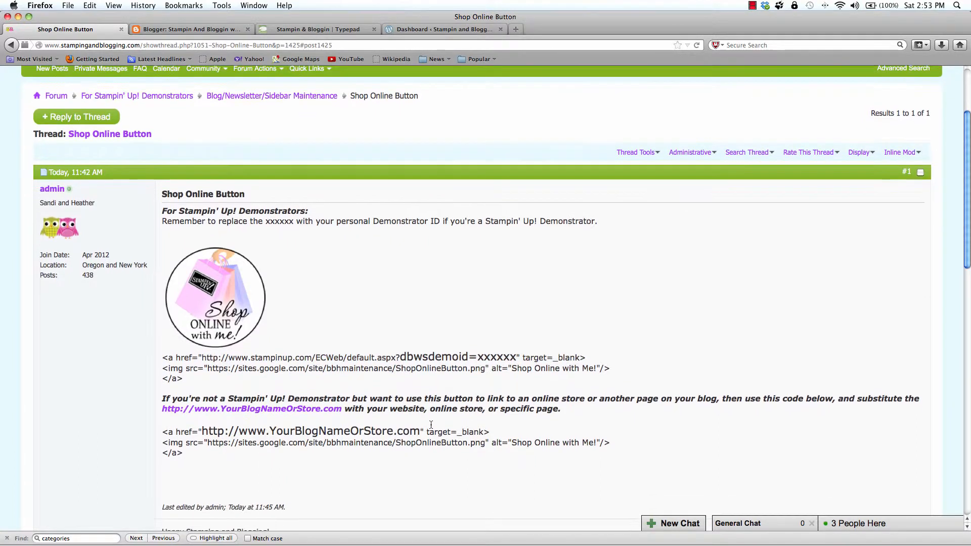
{"action": "scroll", "scroll_direction": "down", "scroll_amount": 3}
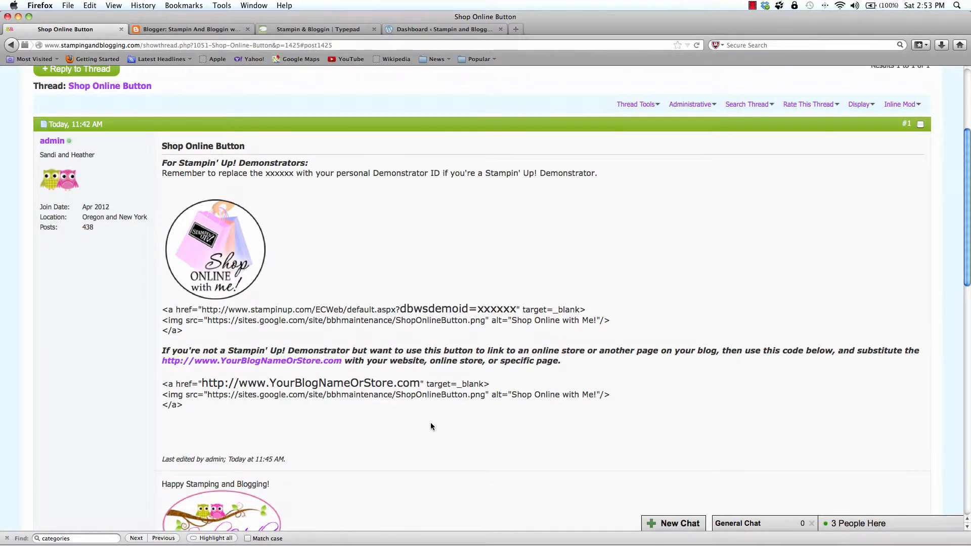
{"action": "scroll", "scroll_direction": "down", "scroll_amount": 3}
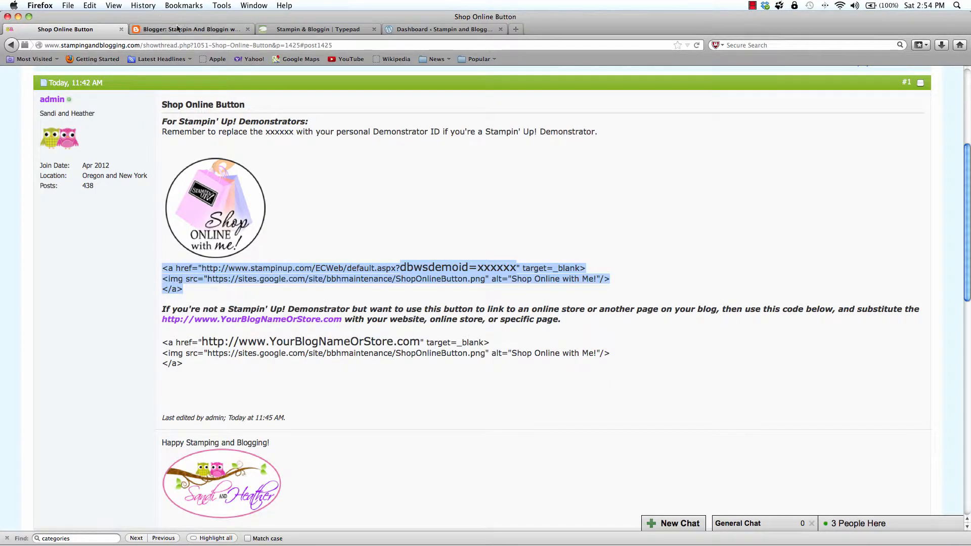
Switch to the Blogger dashboard and open the blog's Layout page
{"action": "left_click", "coordinate": [189, 29]}
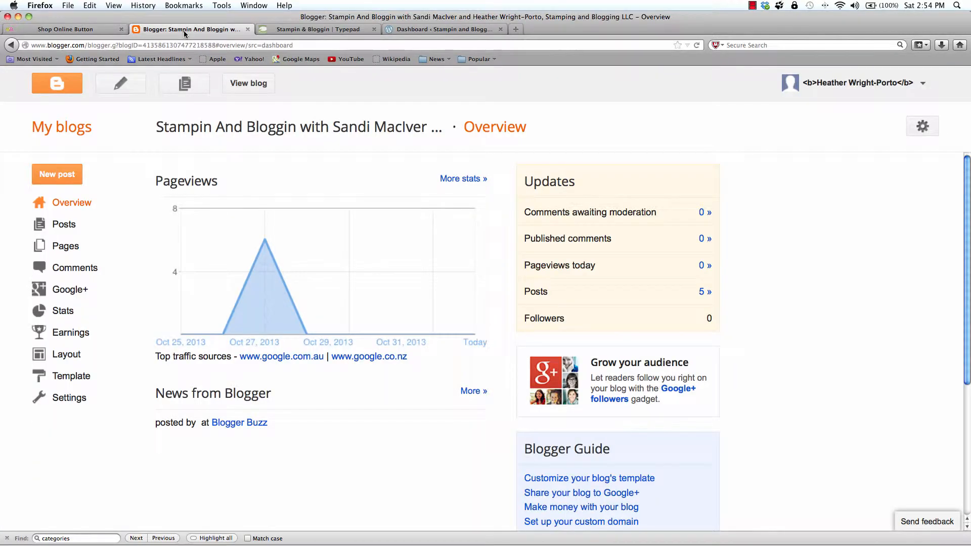
{"action": "mouse_move", "coordinate": [136, 104]}
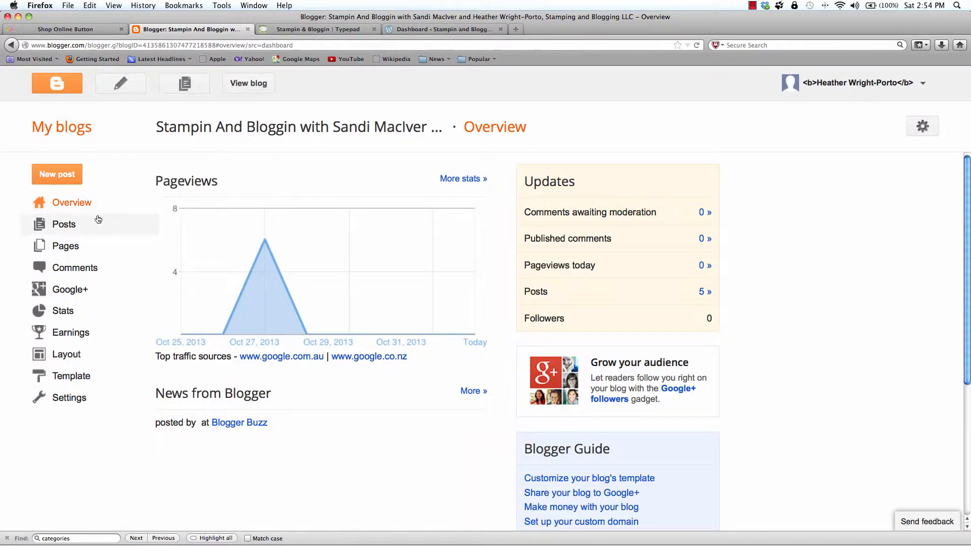
{"action": "left_click", "coordinate": [66, 354]}
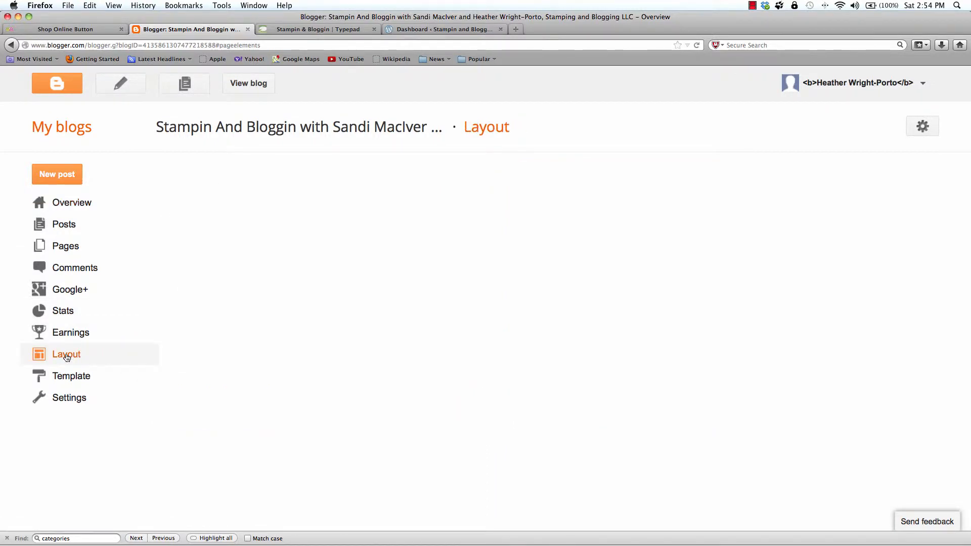
{"action": "left_click", "coordinate": [66, 354]}
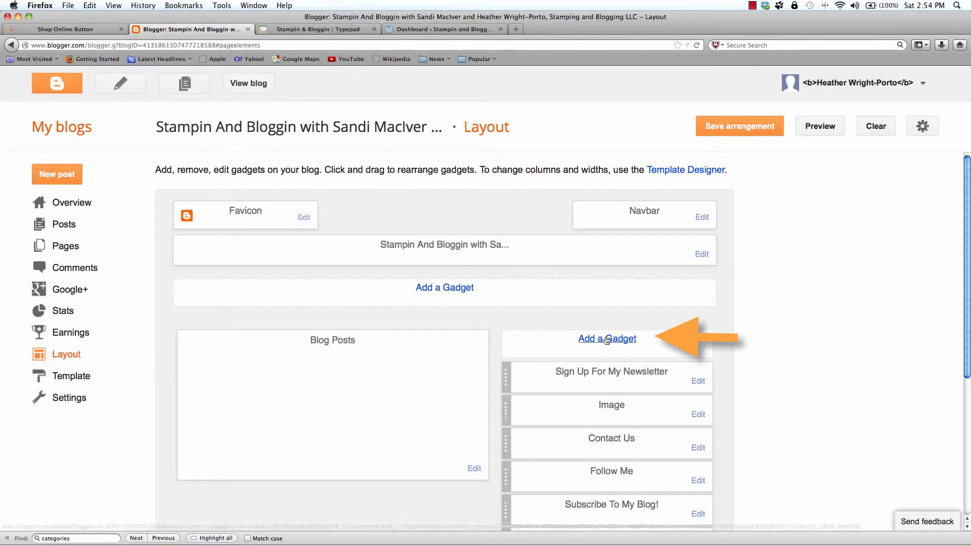
Add a Gadget above the right sidebar and choose HTML/JavaScript from the list
{"action": "left_click", "coordinate": [607, 339]}
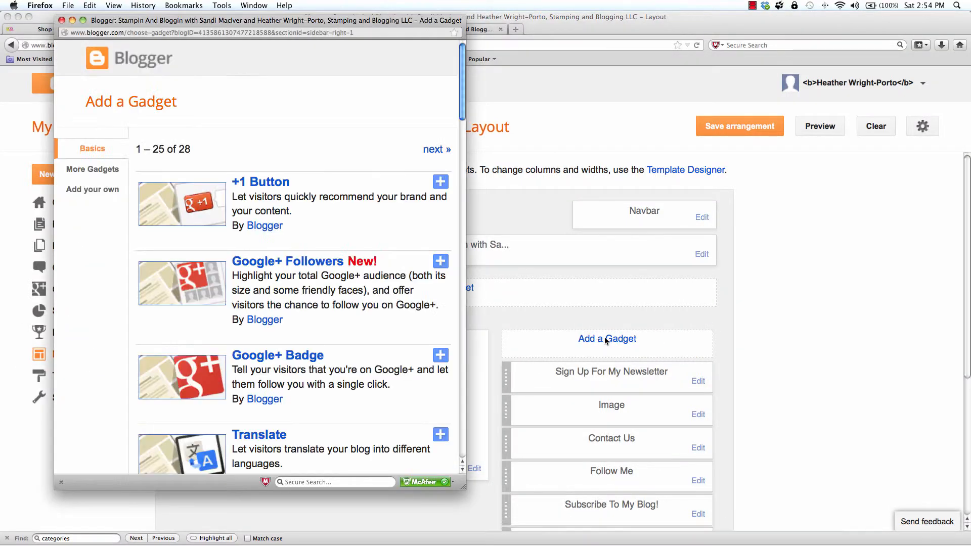
{"action": "scroll", "scroll_direction": "down", "scroll_amount": 3}
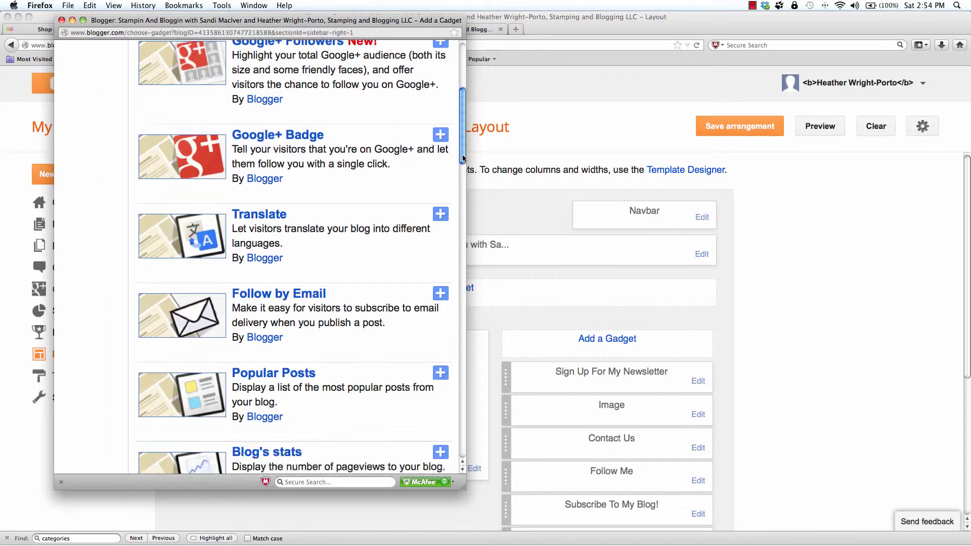
{"action": "scroll", "scroll_direction": "down", "scroll_amount": 3}
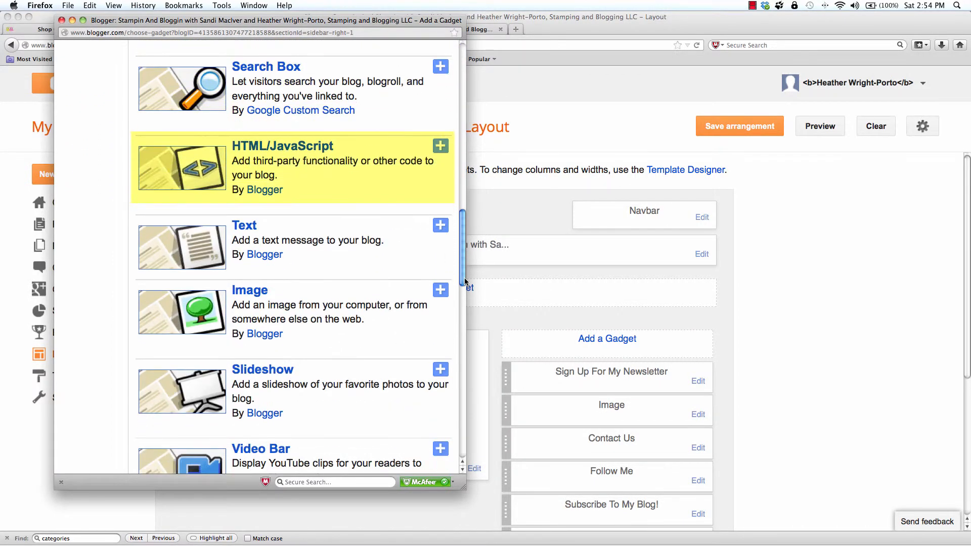
{"action": "left_click", "coordinate": [439, 146]}
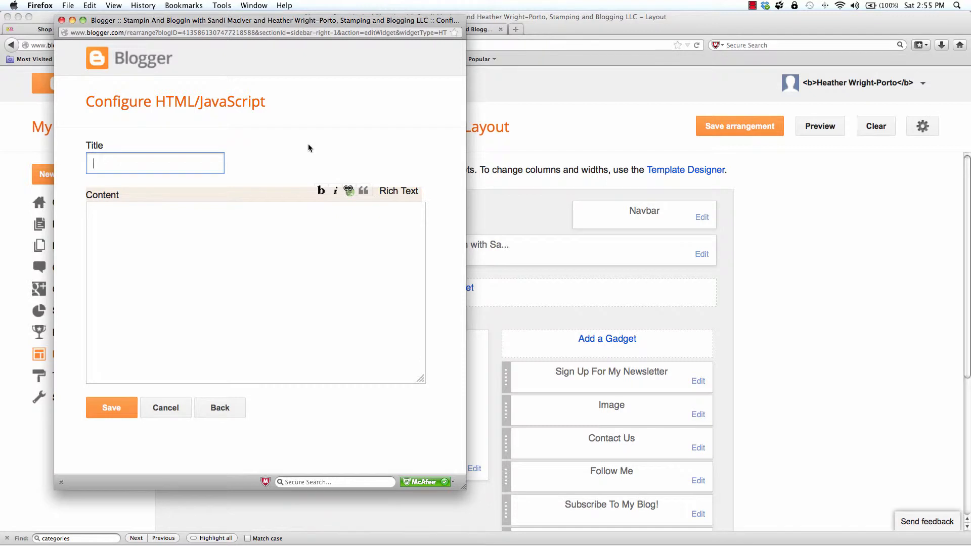
Paste the button code into Content, wrap it in <div align="center">…</div>, and save
{"action": "left_click", "coordinate": [167, 230]}
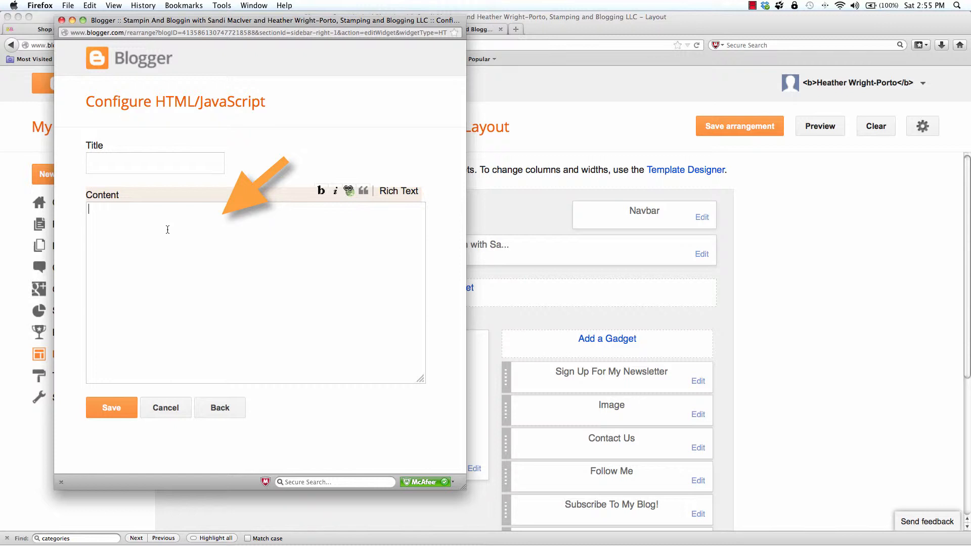
{"action": "type", "text": "<a href=\"http://www.stampinup.com/ECWeb/default.aspx?dbwsdemoid=xxxxxx\" target=_blank><img src=\"https://sites.google.com/site/bbhmaintenance/ShopOnlineButton.png\" alt=\"Shop Online with Me!\"/></a>"}
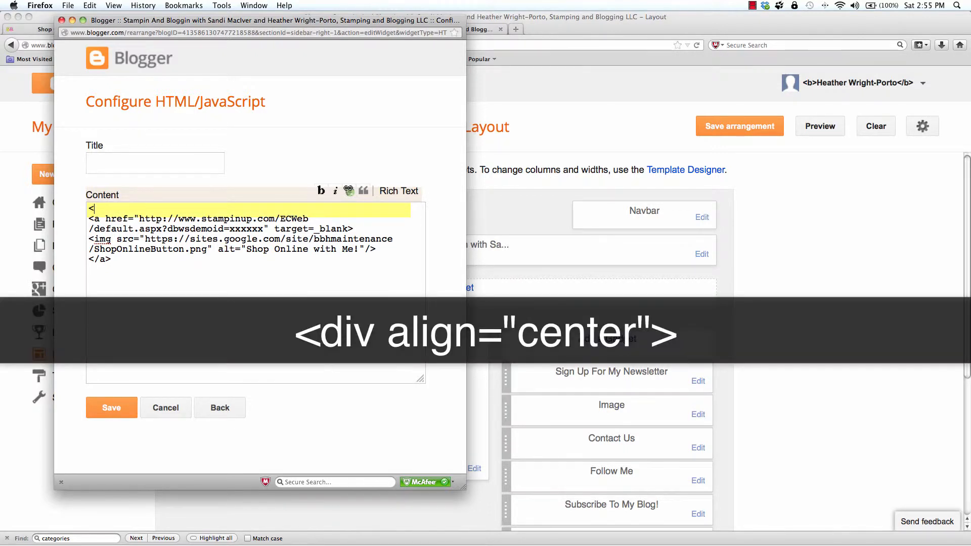
{"action": "type", "text": "div ="}
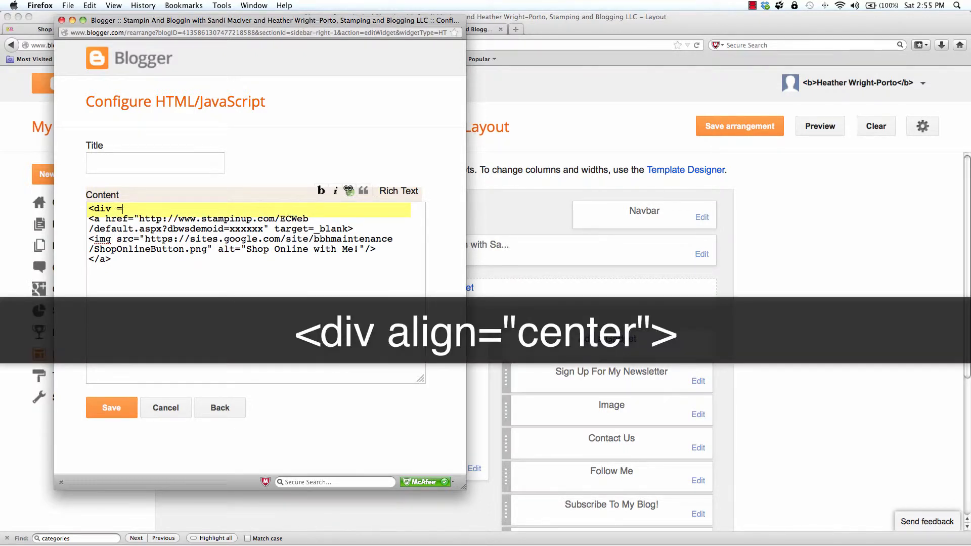
{"action": "key", "text": "Backspace"}
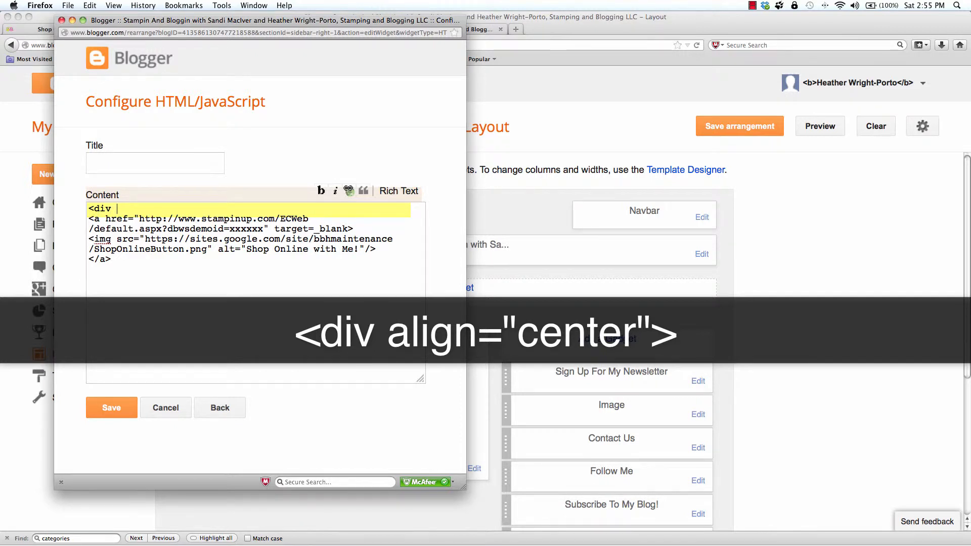
{"action": "type", "text": "align="}
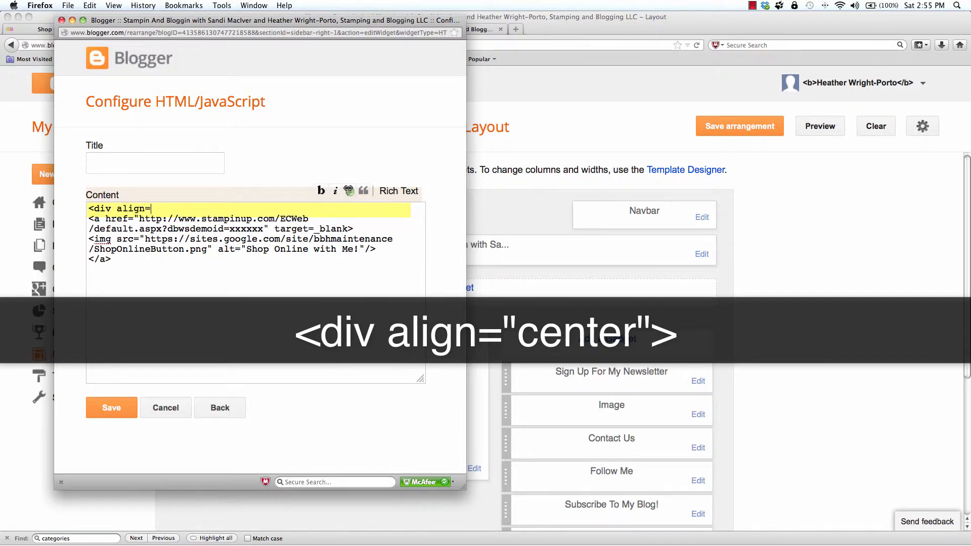
{"action": "type", "text": "\"center\""}
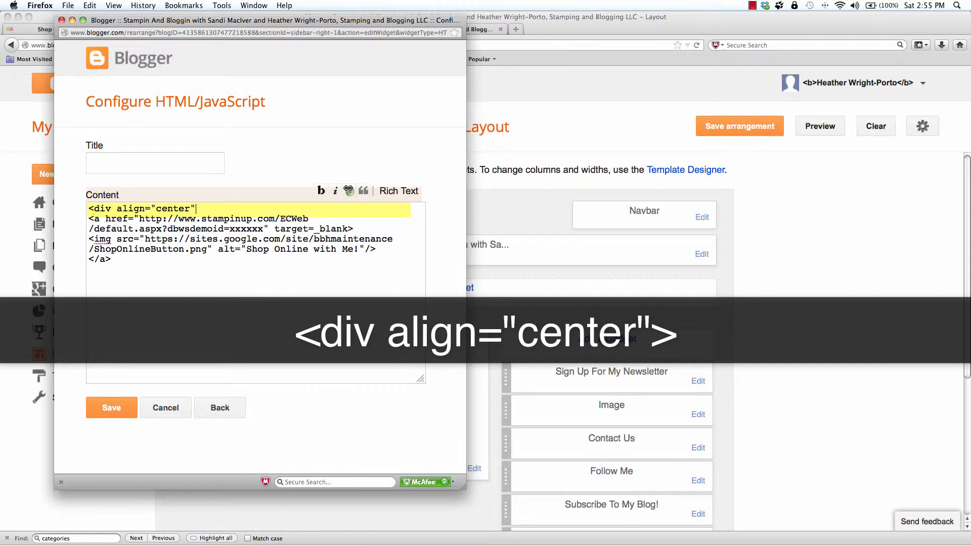
{"action": "type", "text": ">"}
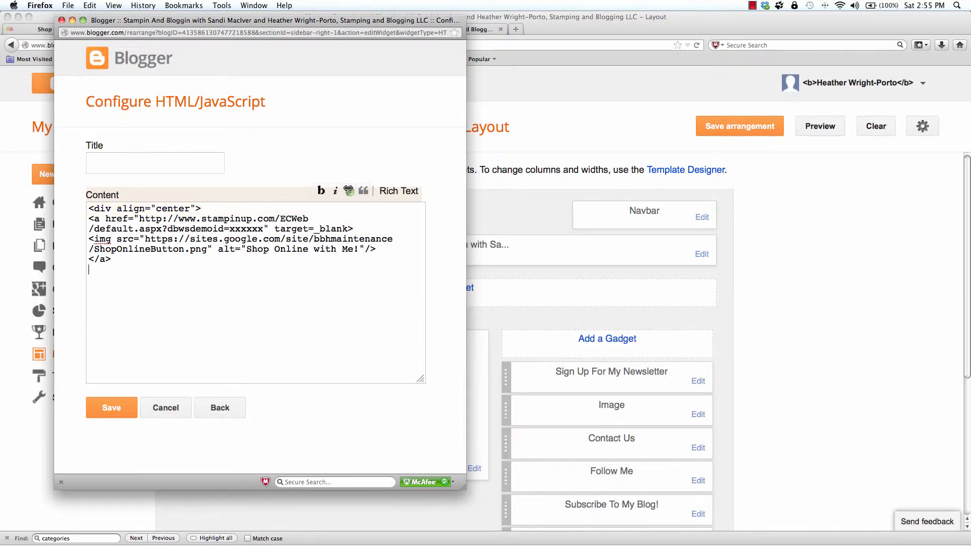
{"action": "type", "text": "</div>"}
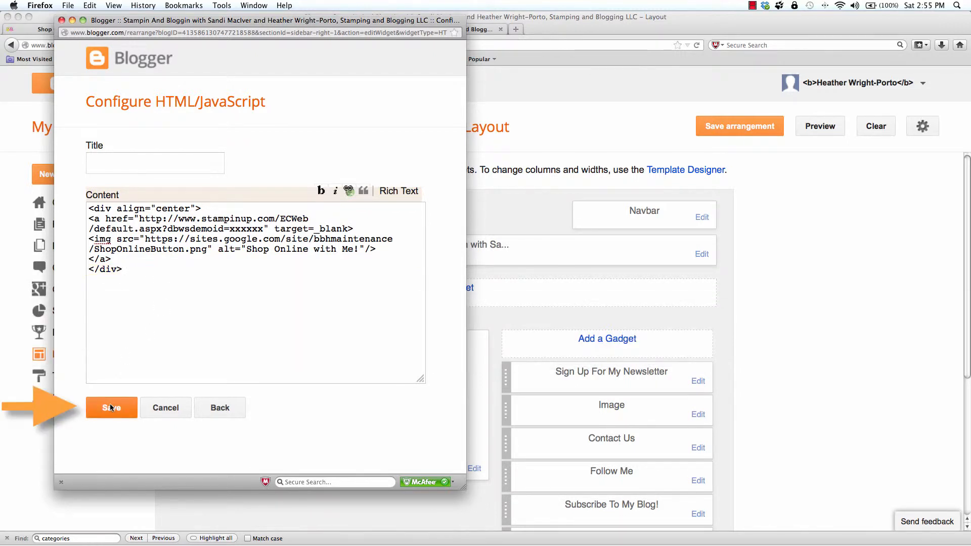
{"action": "left_click", "coordinate": [111, 407]}
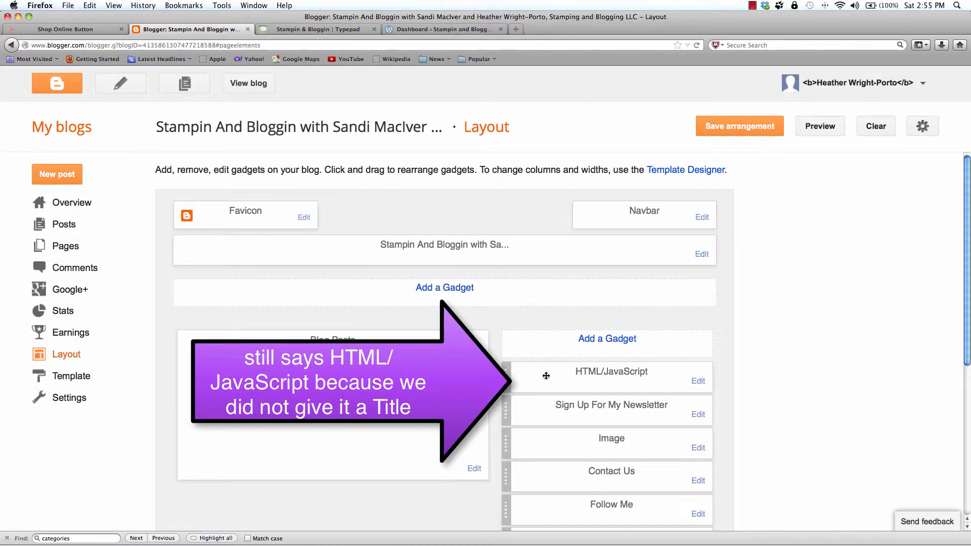
Save the arrangement and view the live blog's centered Shop Online sidebar button
{"action": "left_click", "coordinate": [739, 127]}
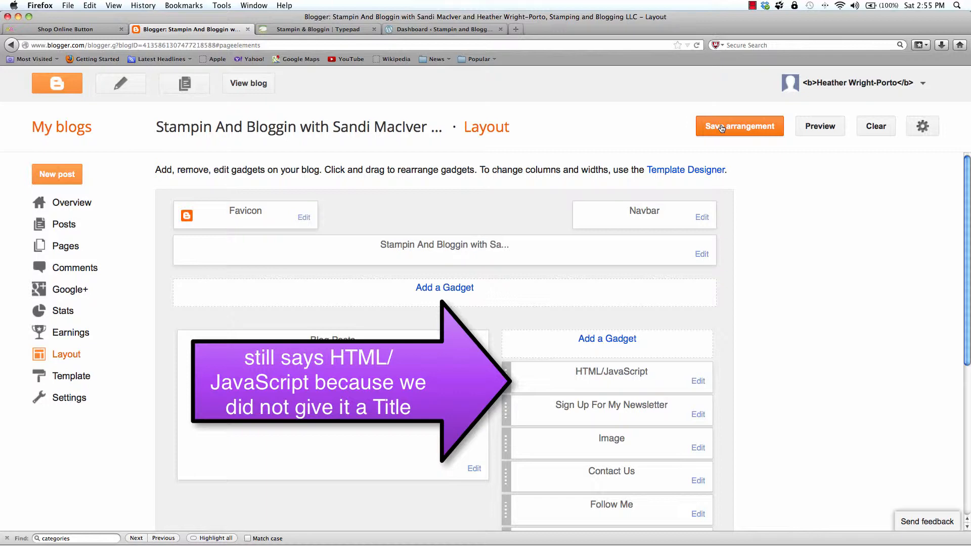
{"action": "left_click", "coordinate": [739, 126]}
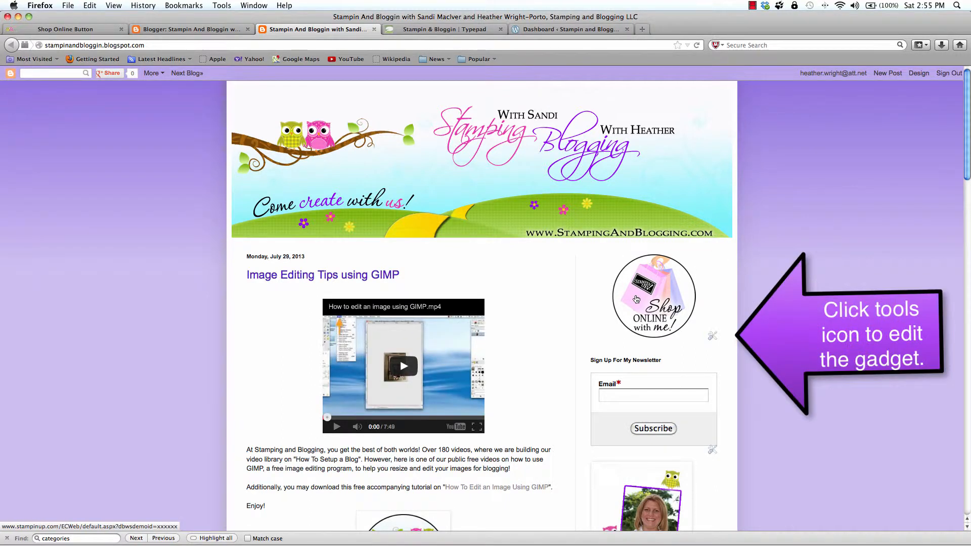
{"action": "left_click", "coordinate": [712, 336]}
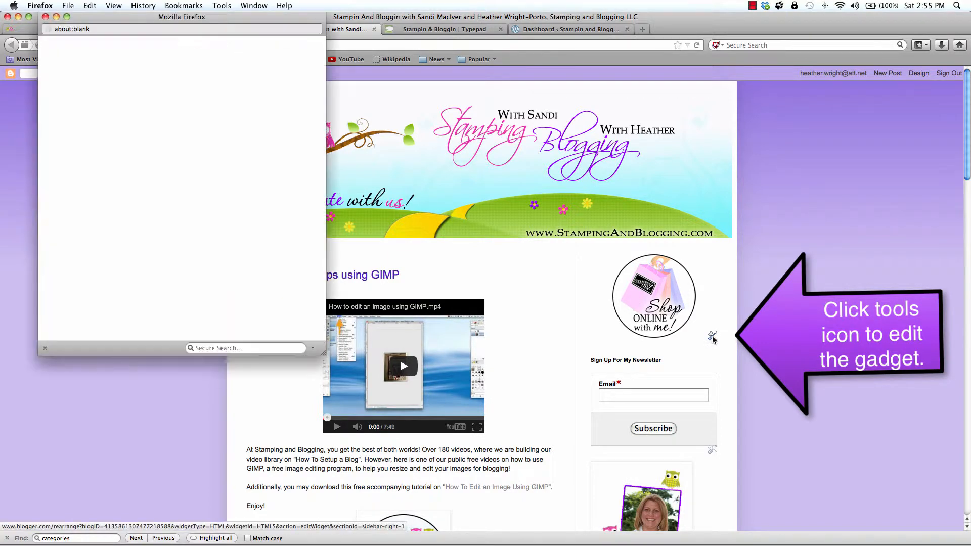
Review the gadget's centered HTML code and close the Configure HTML/JavaScript window
{"action": "left_click", "coordinate": [712, 337]}
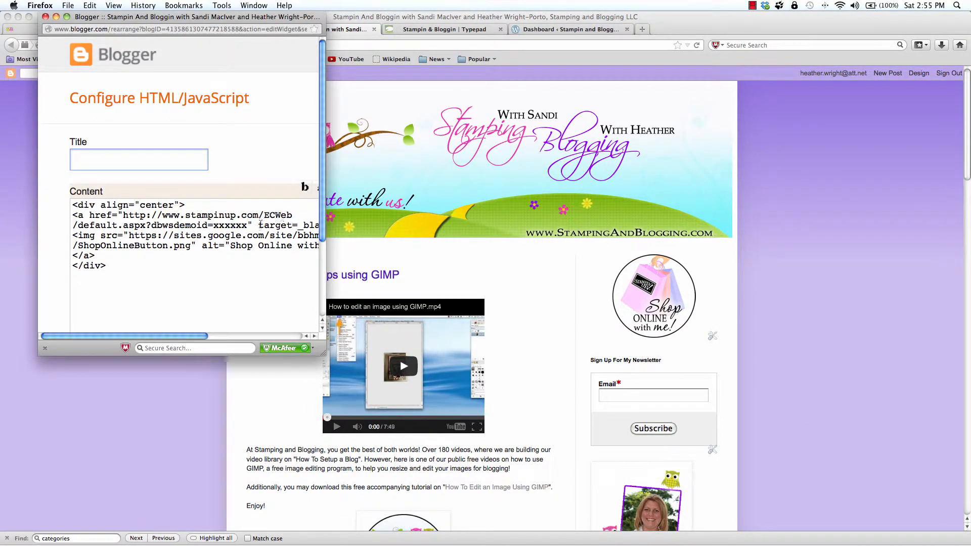
{"action": "double_click", "coordinate": [228, 225]}
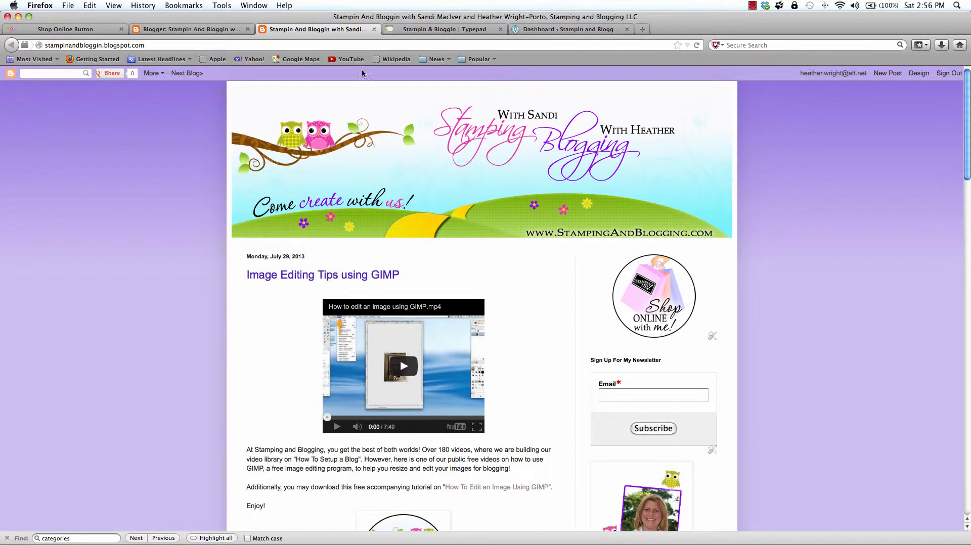
In TypePad, open Design > Content and select the 'Embed your own HTML' module
{"action": "left_click", "coordinate": [441, 30]}
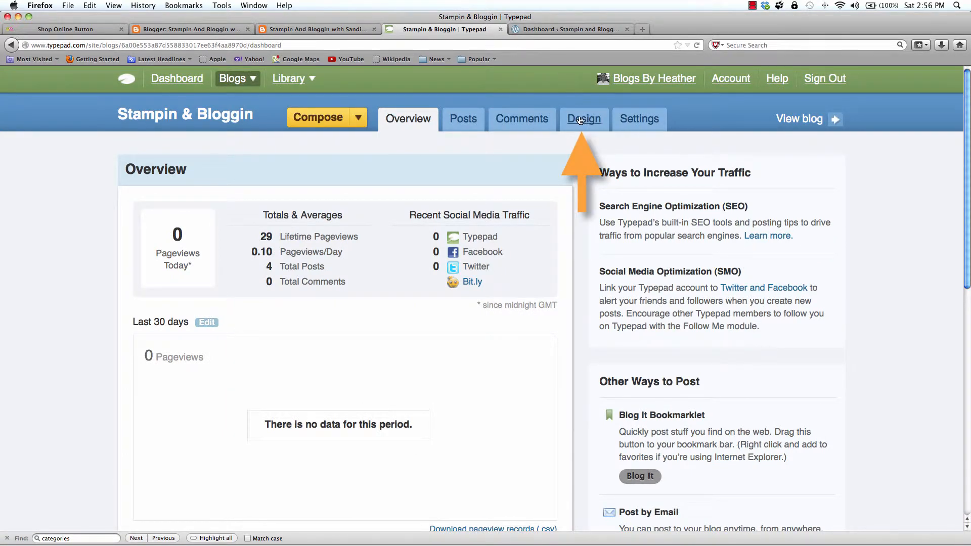
{"action": "left_click", "coordinate": [583, 119]}
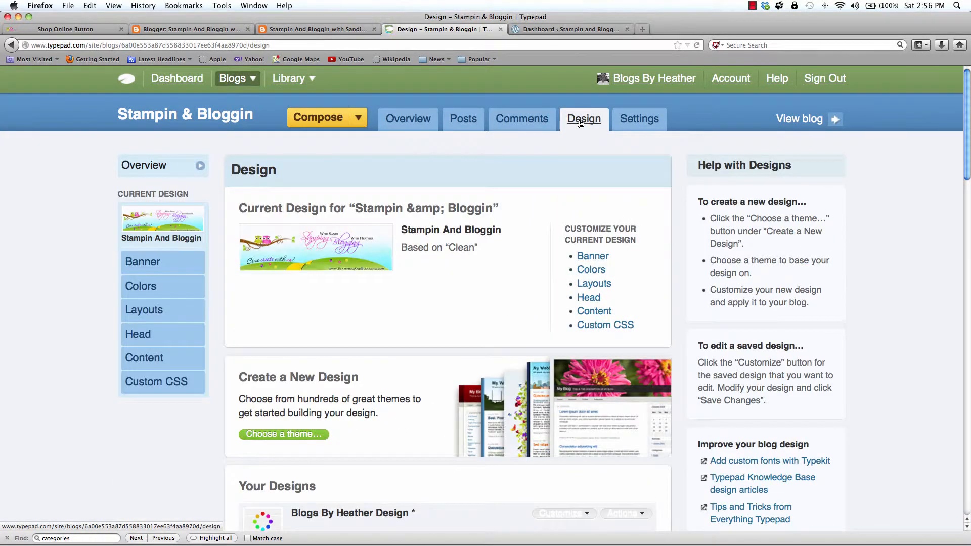
{"action": "left_click", "coordinate": [594, 311]}
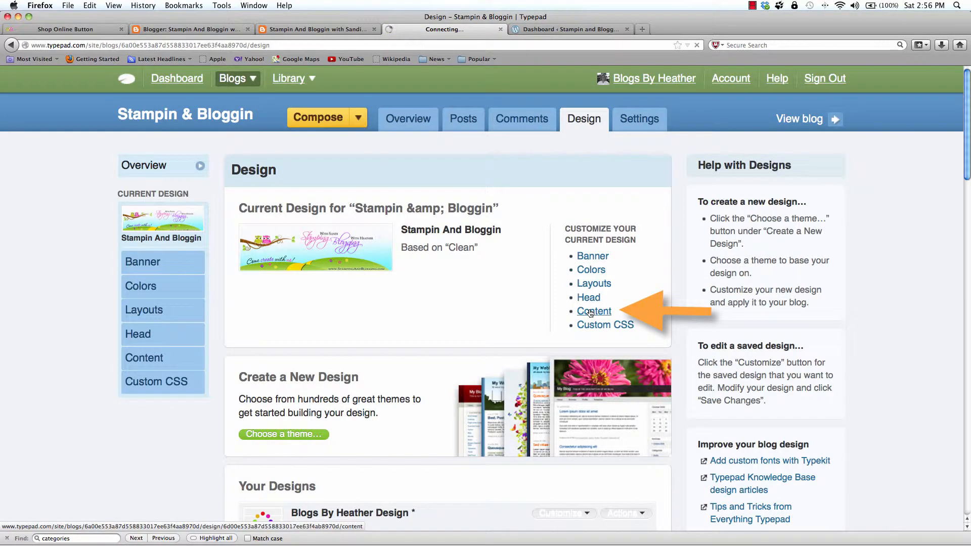
{"action": "left_click", "coordinate": [593, 312]}
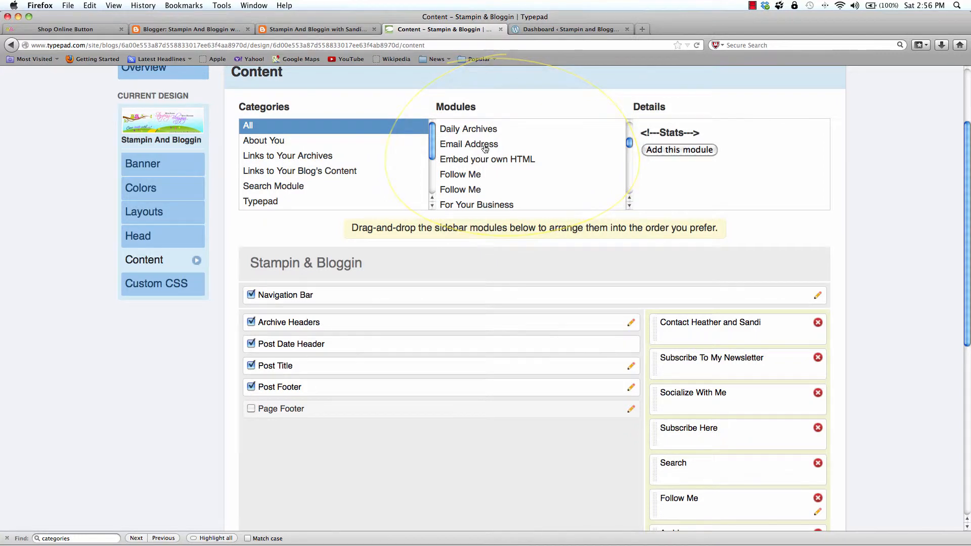
{"action": "left_click", "coordinate": [487, 160]}
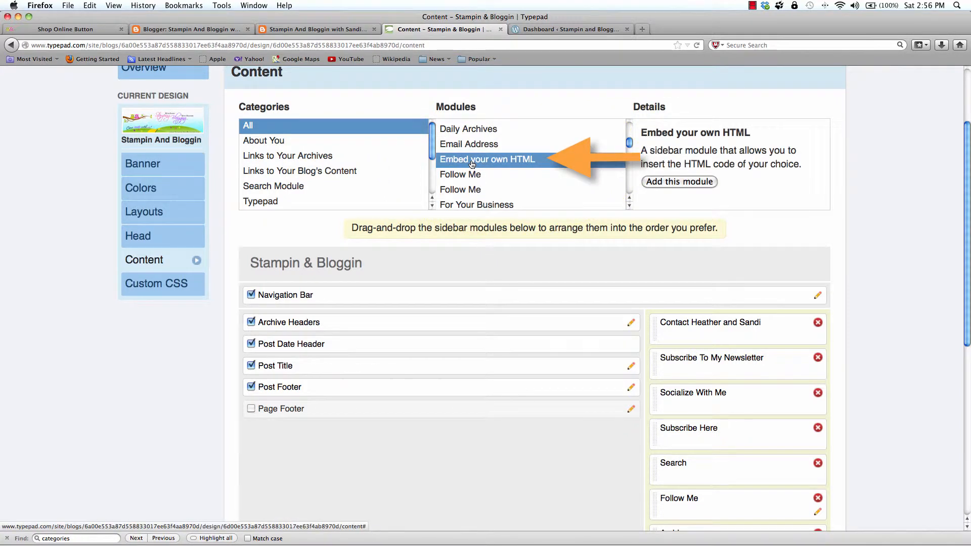
{"action": "mouse_move", "coordinate": [734, 184]}
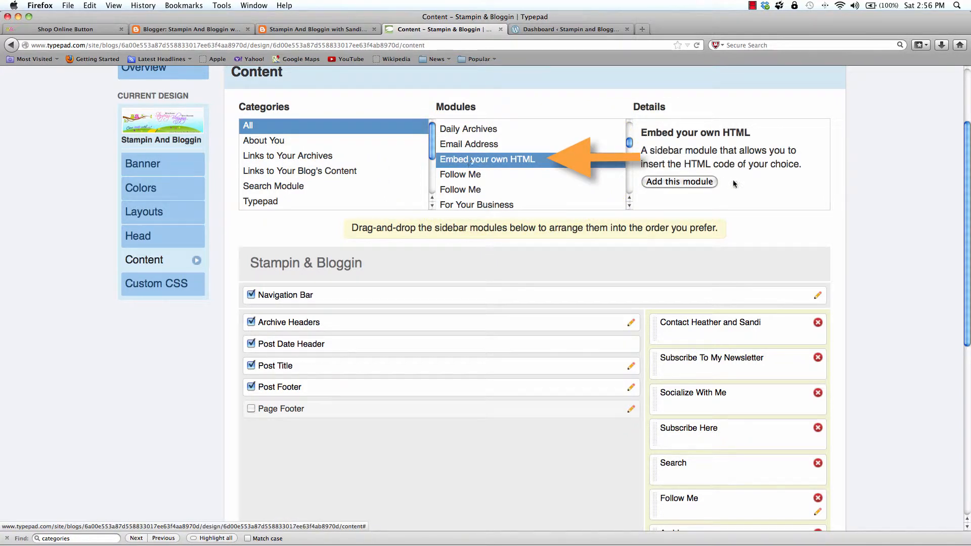
Add a 'Shop Online Button' HTML module with the centered code, replacing the xxxxxx id
{"action": "left_click", "coordinate": [679, 182]}
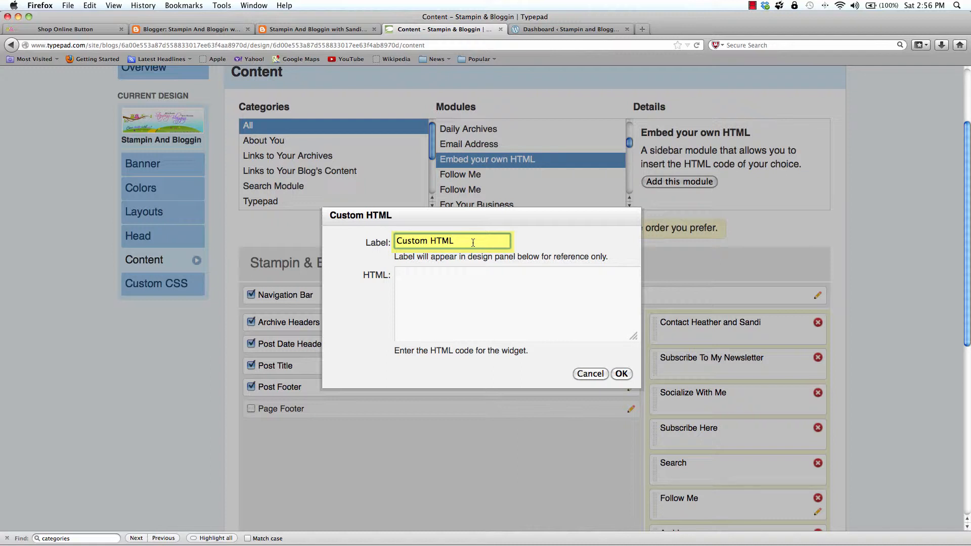
{"action": "type", "text": "Shop"}
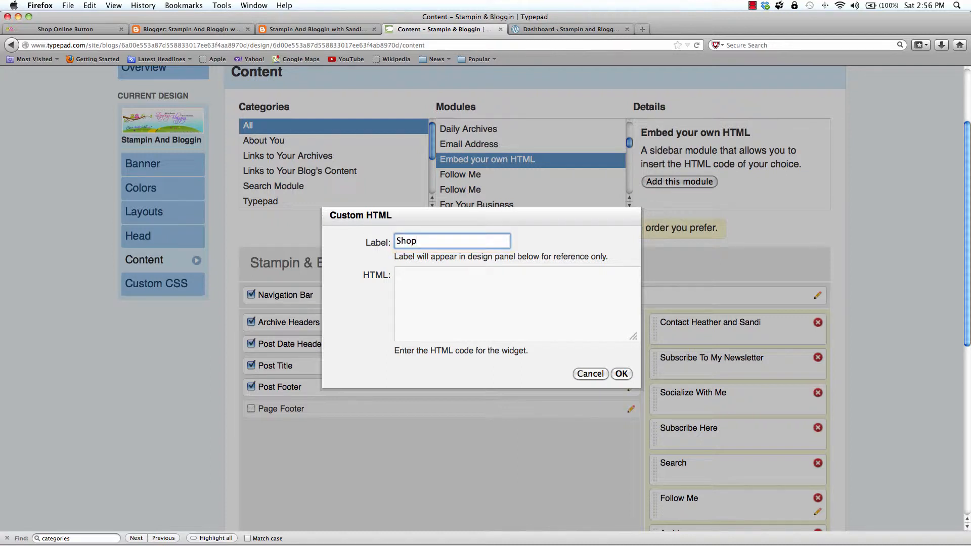
{"action": "type", "text": "Online Button"}
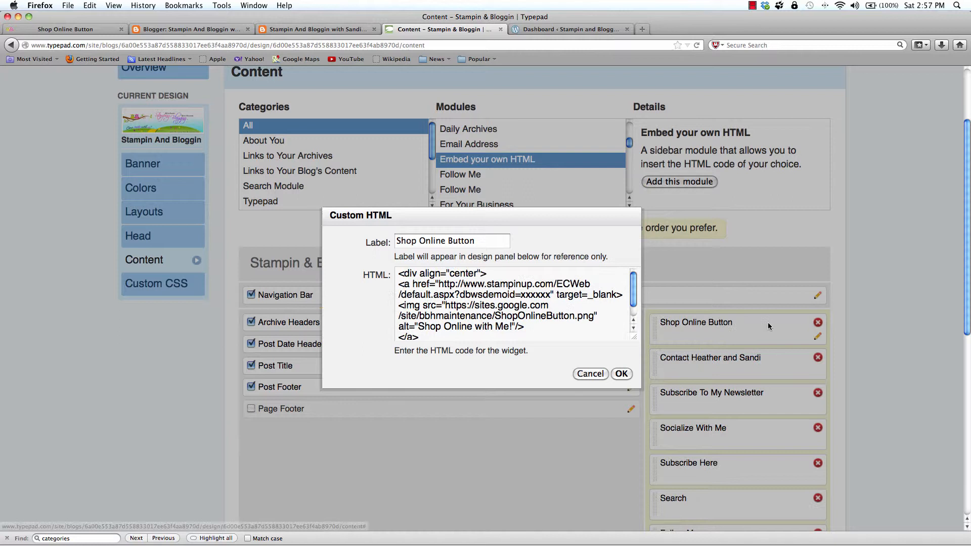
{"action": "double_click", "coordinate": [536, 295]}
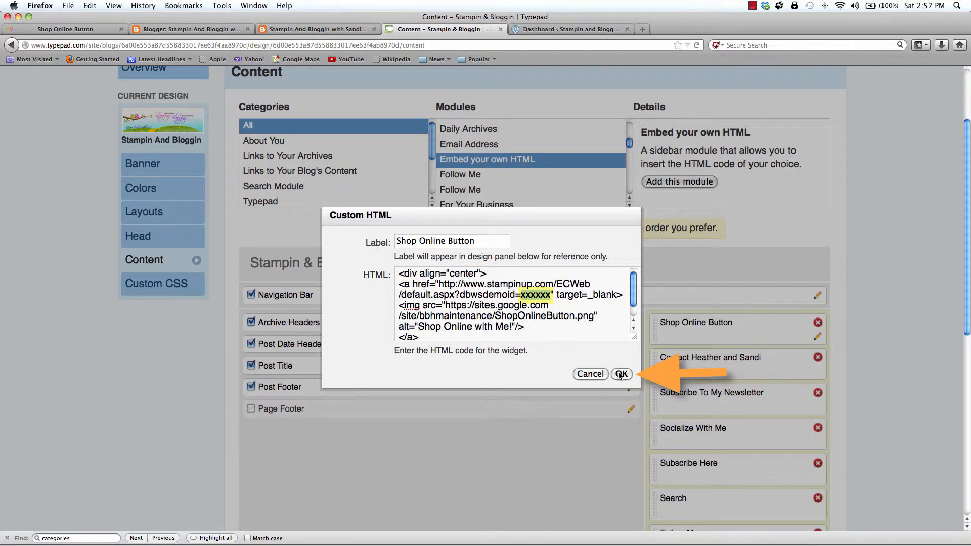
{"action": "left_click", "coordinate": [622, 375]}
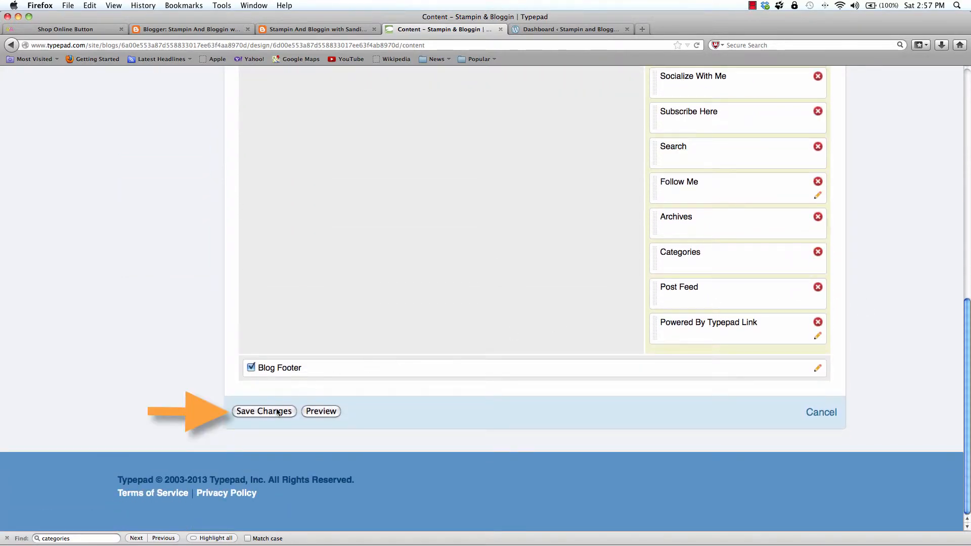
{"action": "left_click", "coordinate": [264, 411]}
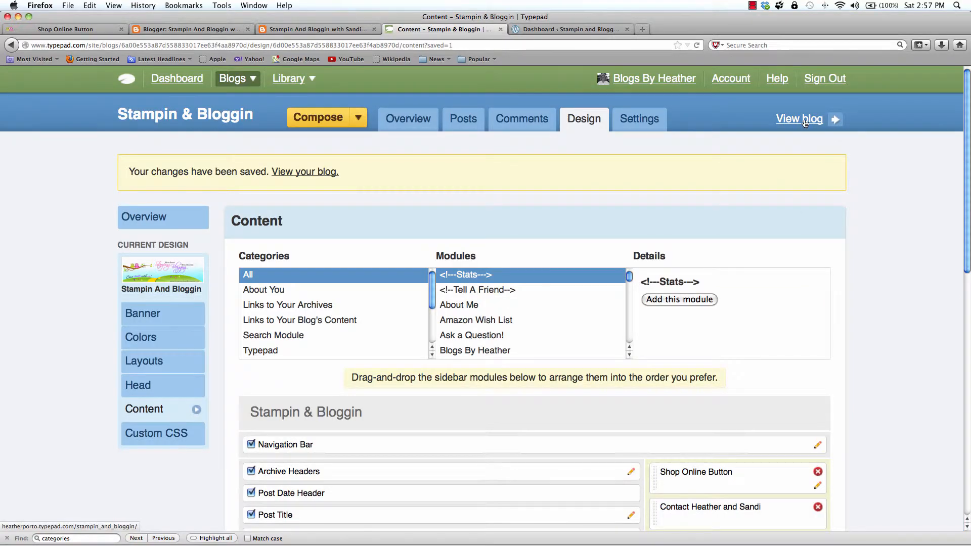
View the live TypePad blog with the centered Shop Online button atop its sidebar
{"action": "left_click", "coordinate": [799, 119]}
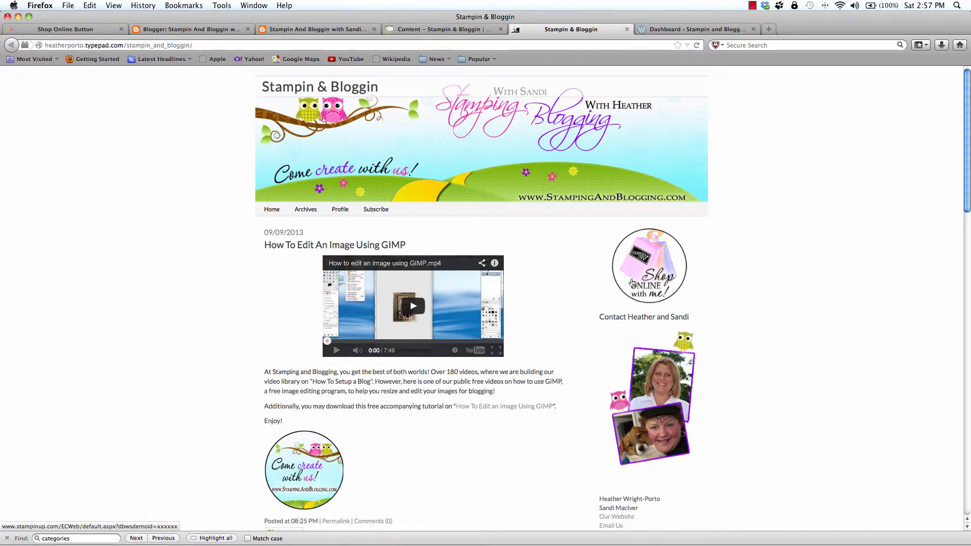
Switch to the WordPress.com dashboard and open Appearance > Widgets from the site menu
{"action": "left_click", "coordinate": [698, 29]}
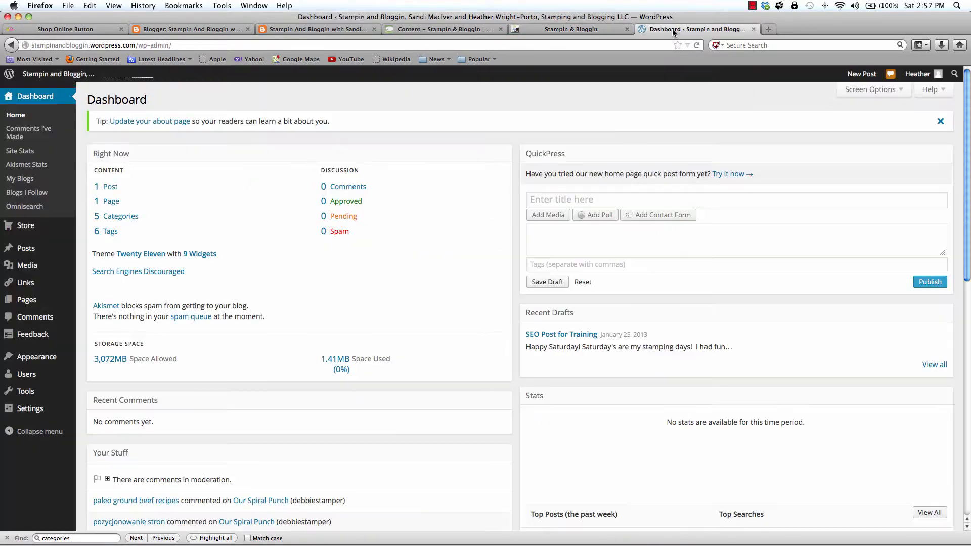
{"action": "left_click", "coordinate": [58, 74]}
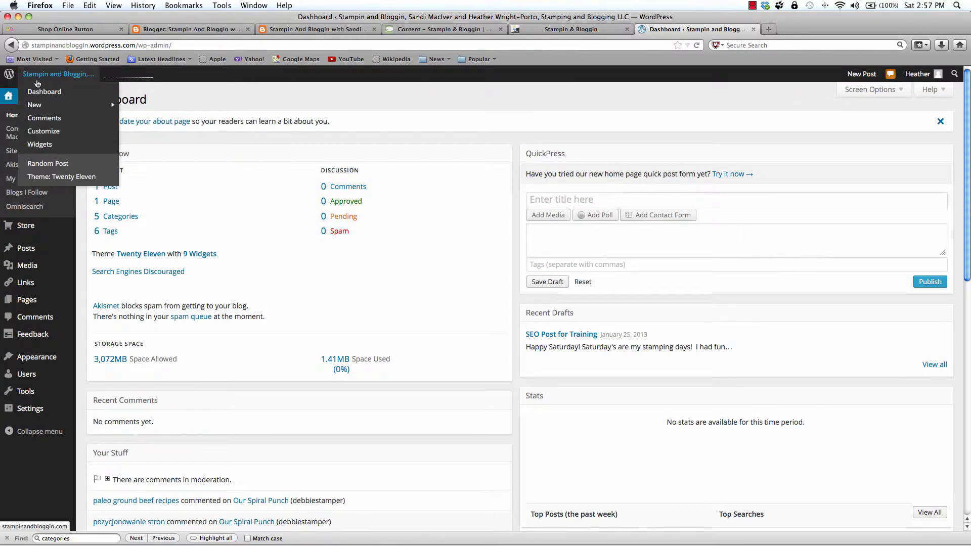
{"action": "mouse_move", "coordinate": [48, 163]}
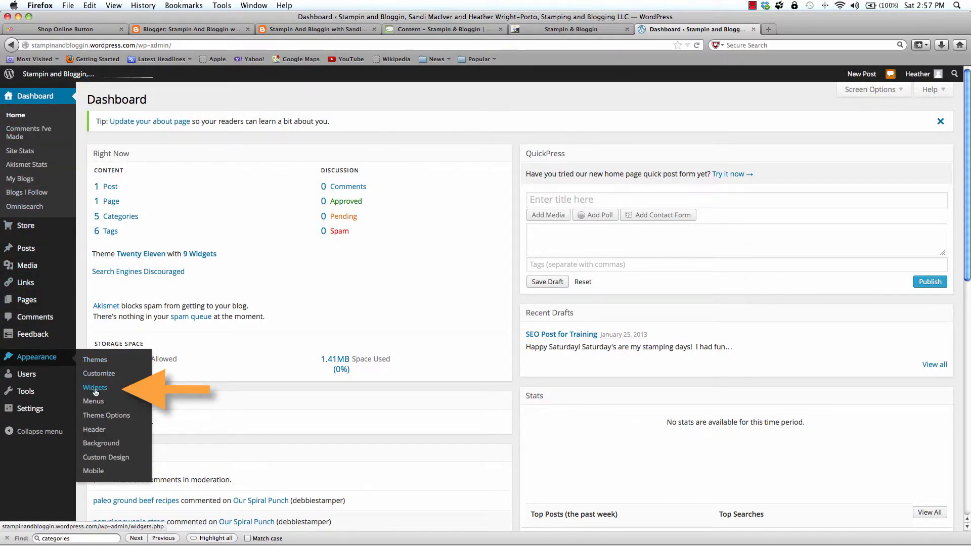
{"action": "left_click", "coordinate": [94, 387]}
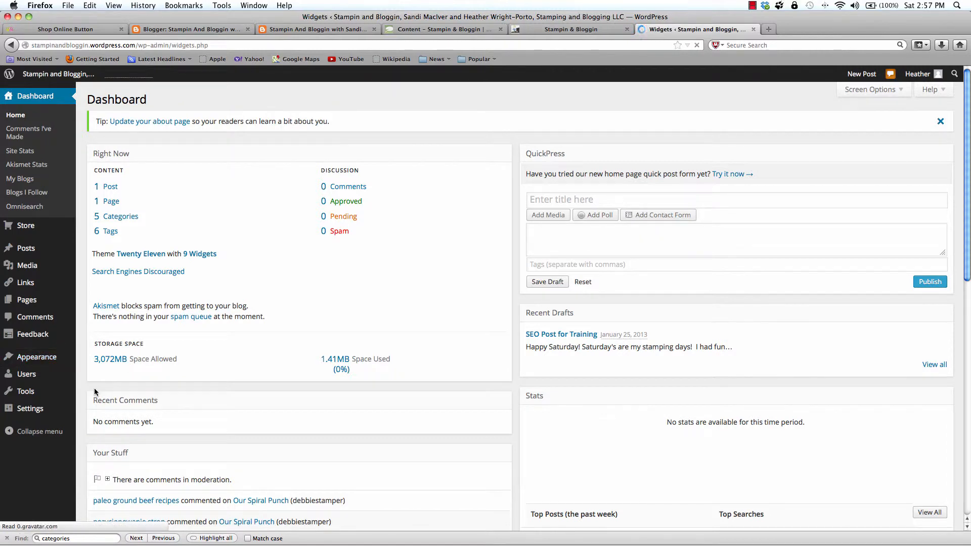
Paste the centered shop button HTML into the Main Sidebar Text widget, then visit the live Stampin and Bloggin blog
{"action": "left_click", "coordinate": [19, 292]}
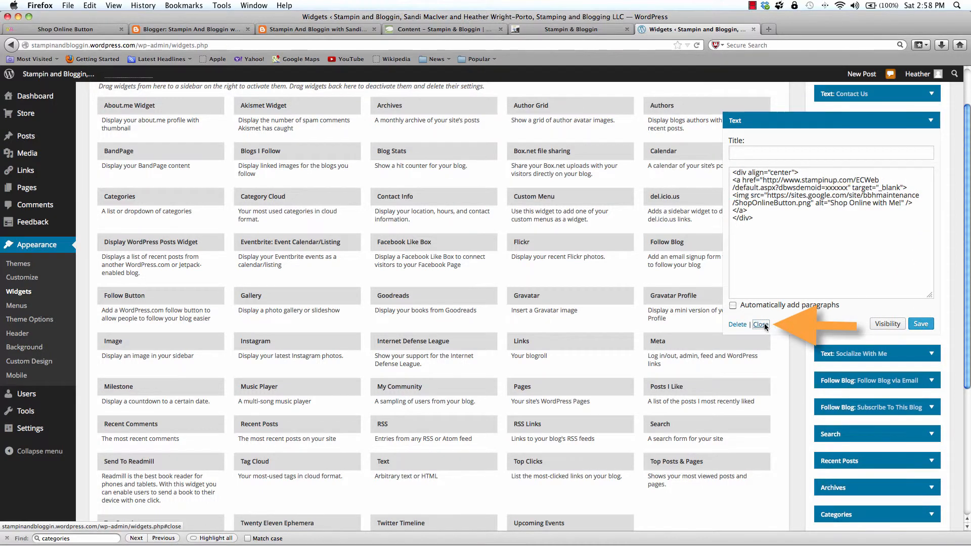
{"action": "left_click", "coordinate": [761, 325]}
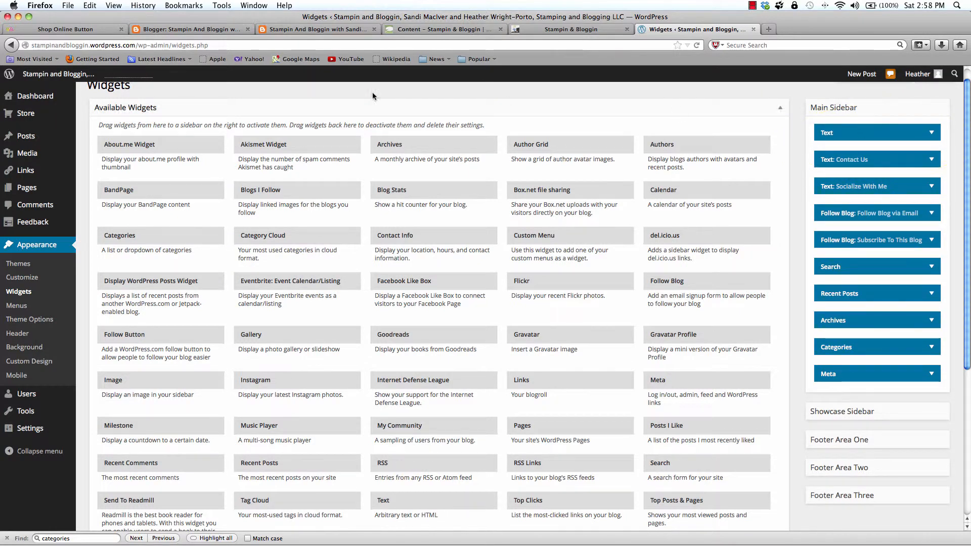
{"action": "left_click", "coordinate": [58, 74]}
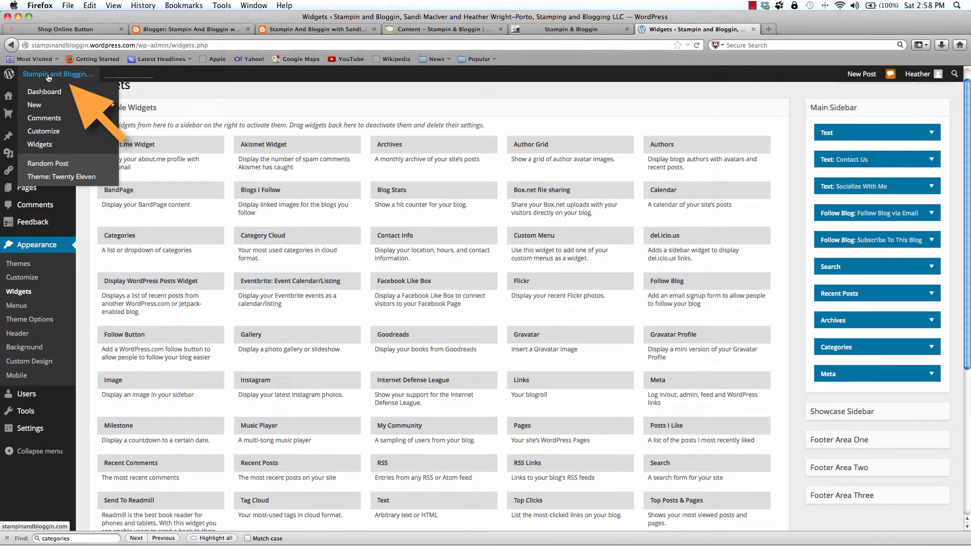
{"action": "left_click", "coordinate": [58, 74]}
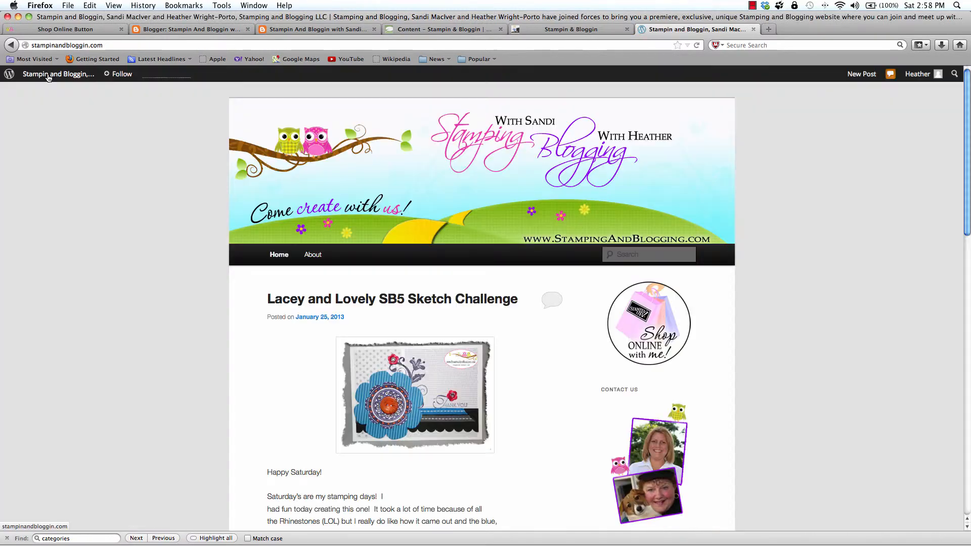